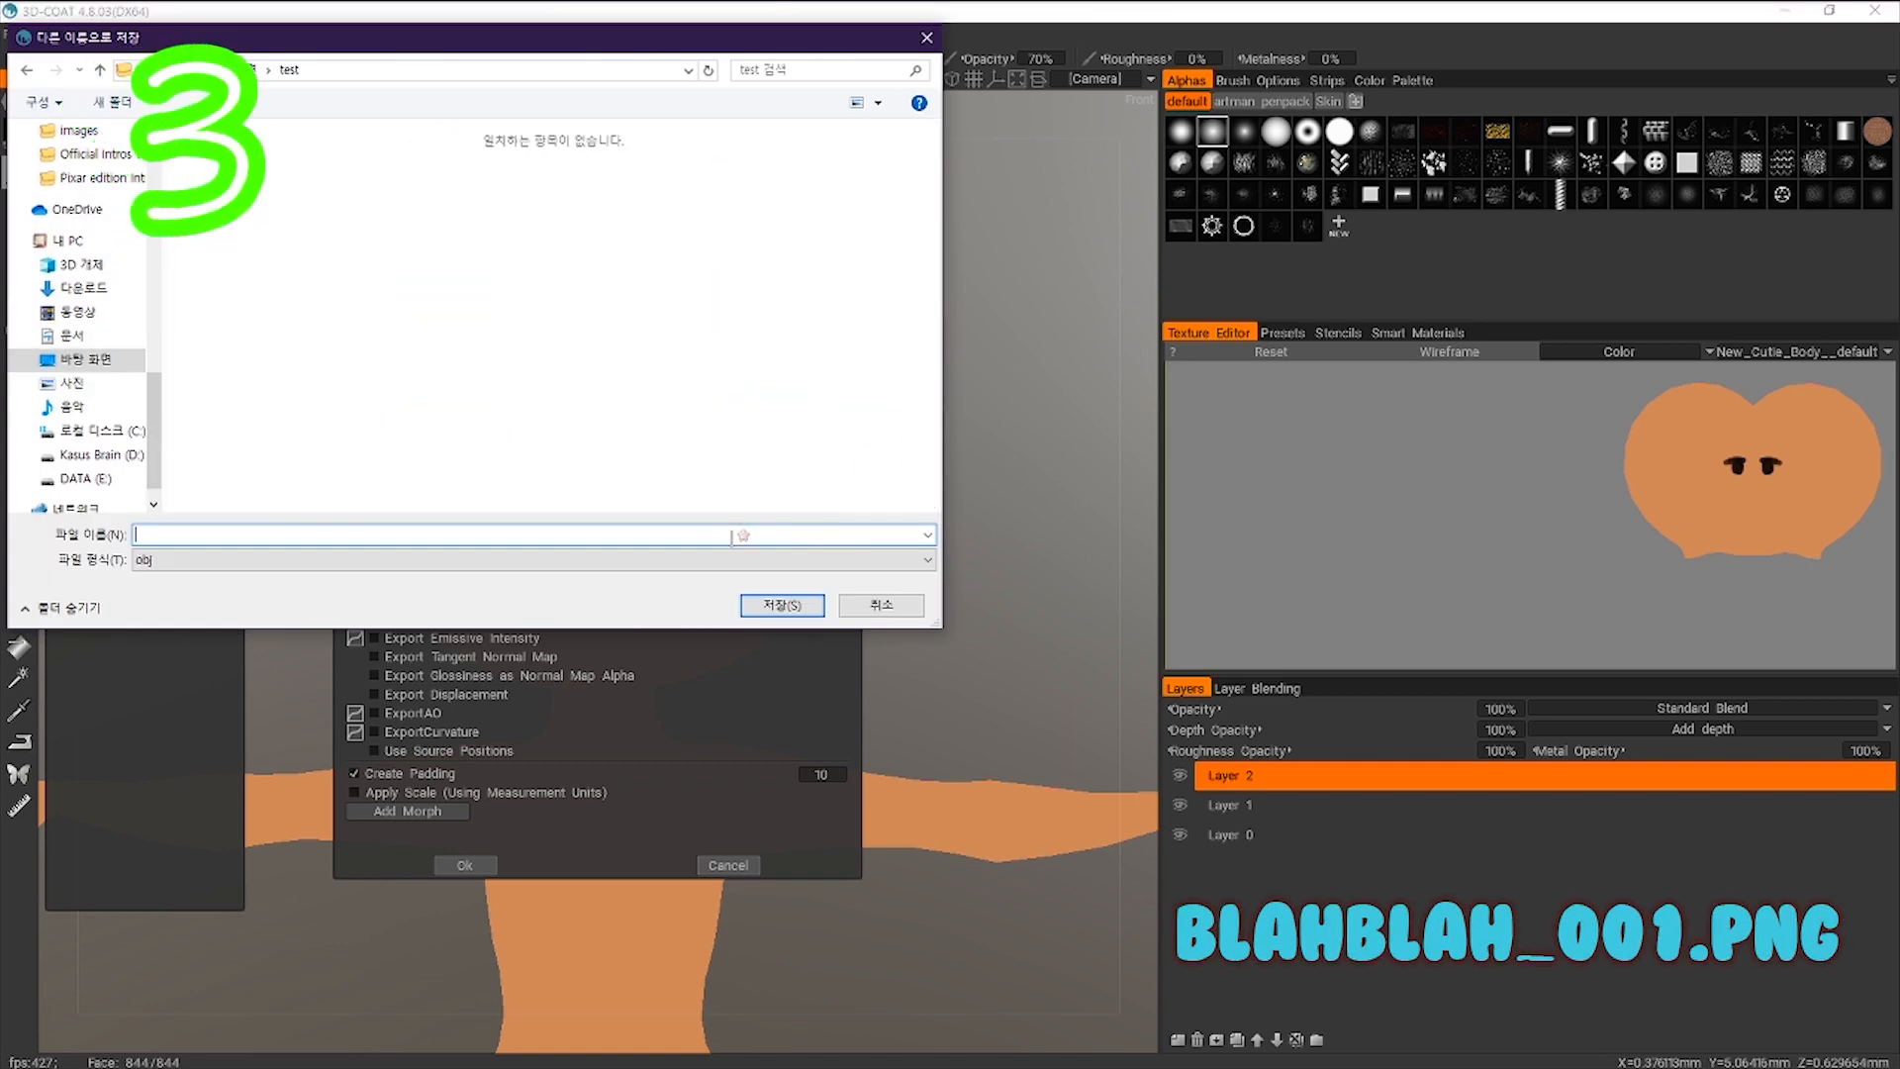
Save the exported face texture in the test folder as _001
{"action": "type", "text": "_001"}
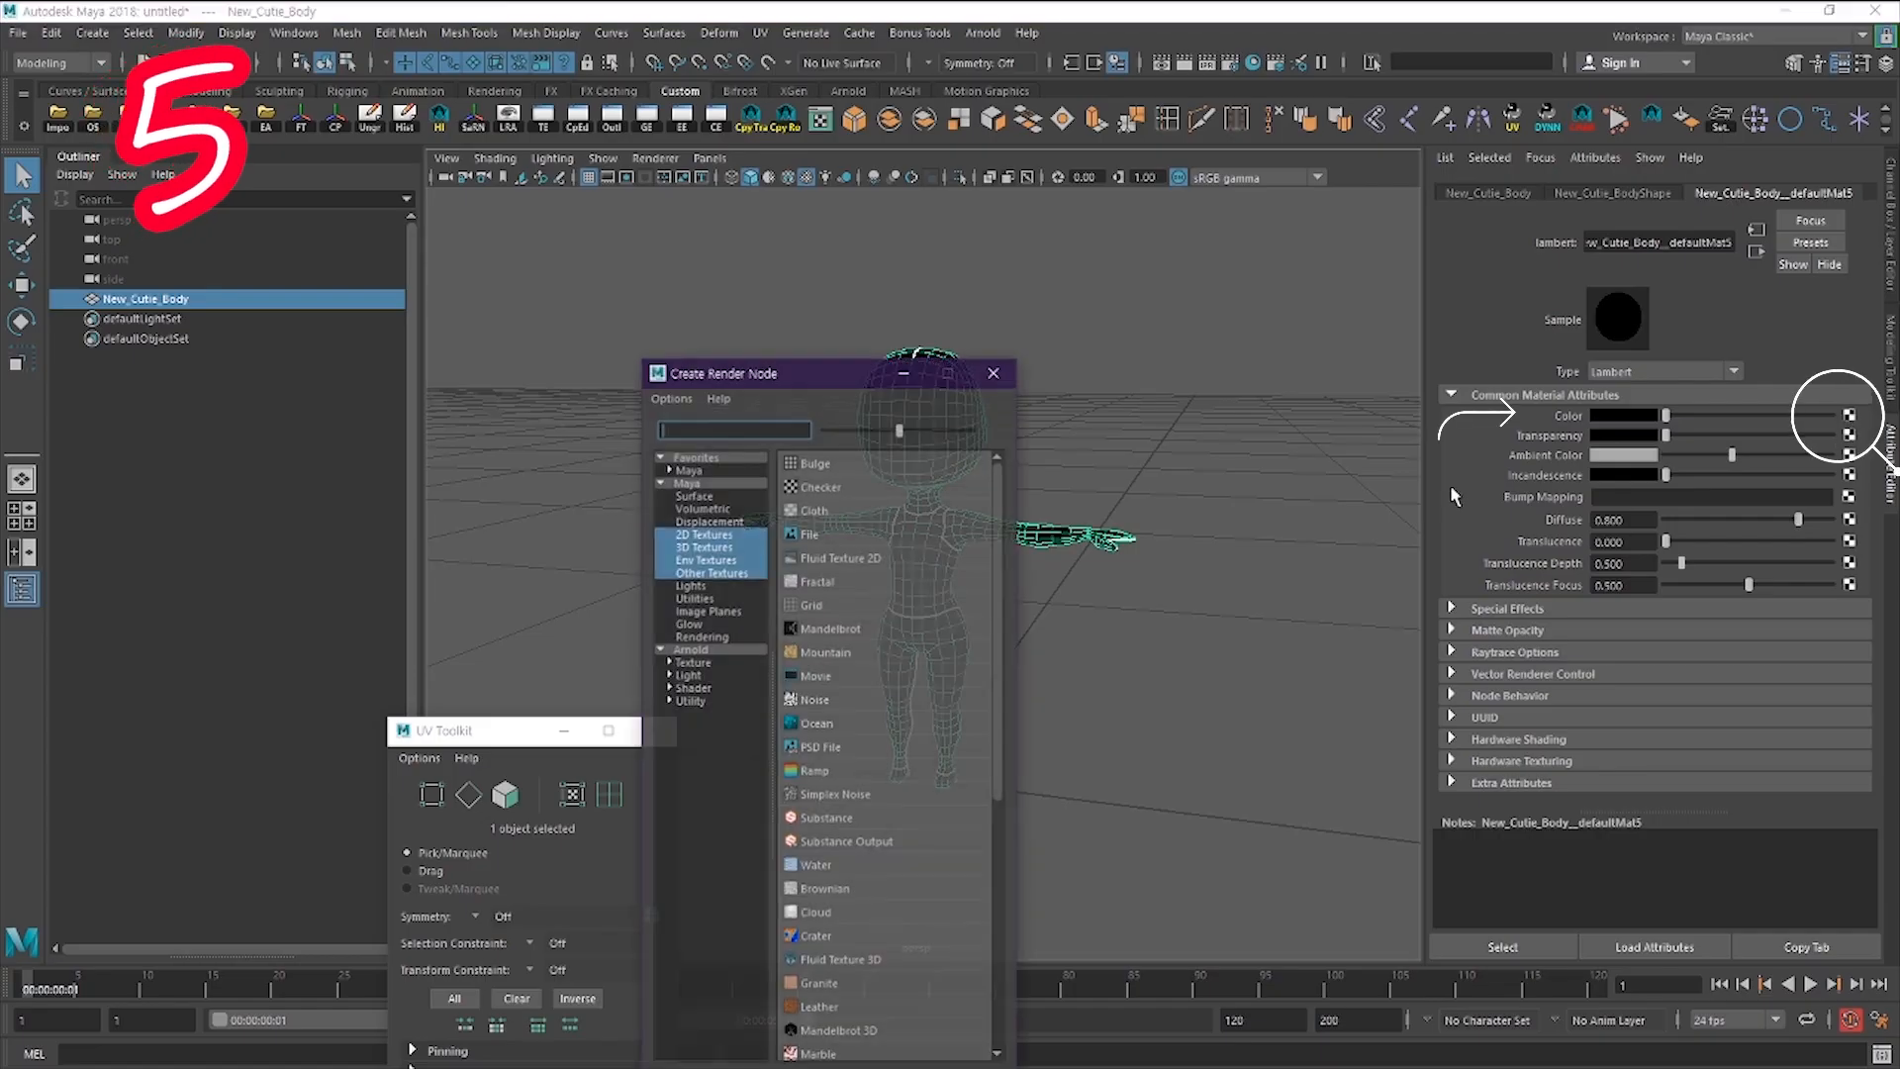
Map _001.png as a file texture onto the material's colour
{"action": "left_click", "coordinate": [807, 534]}
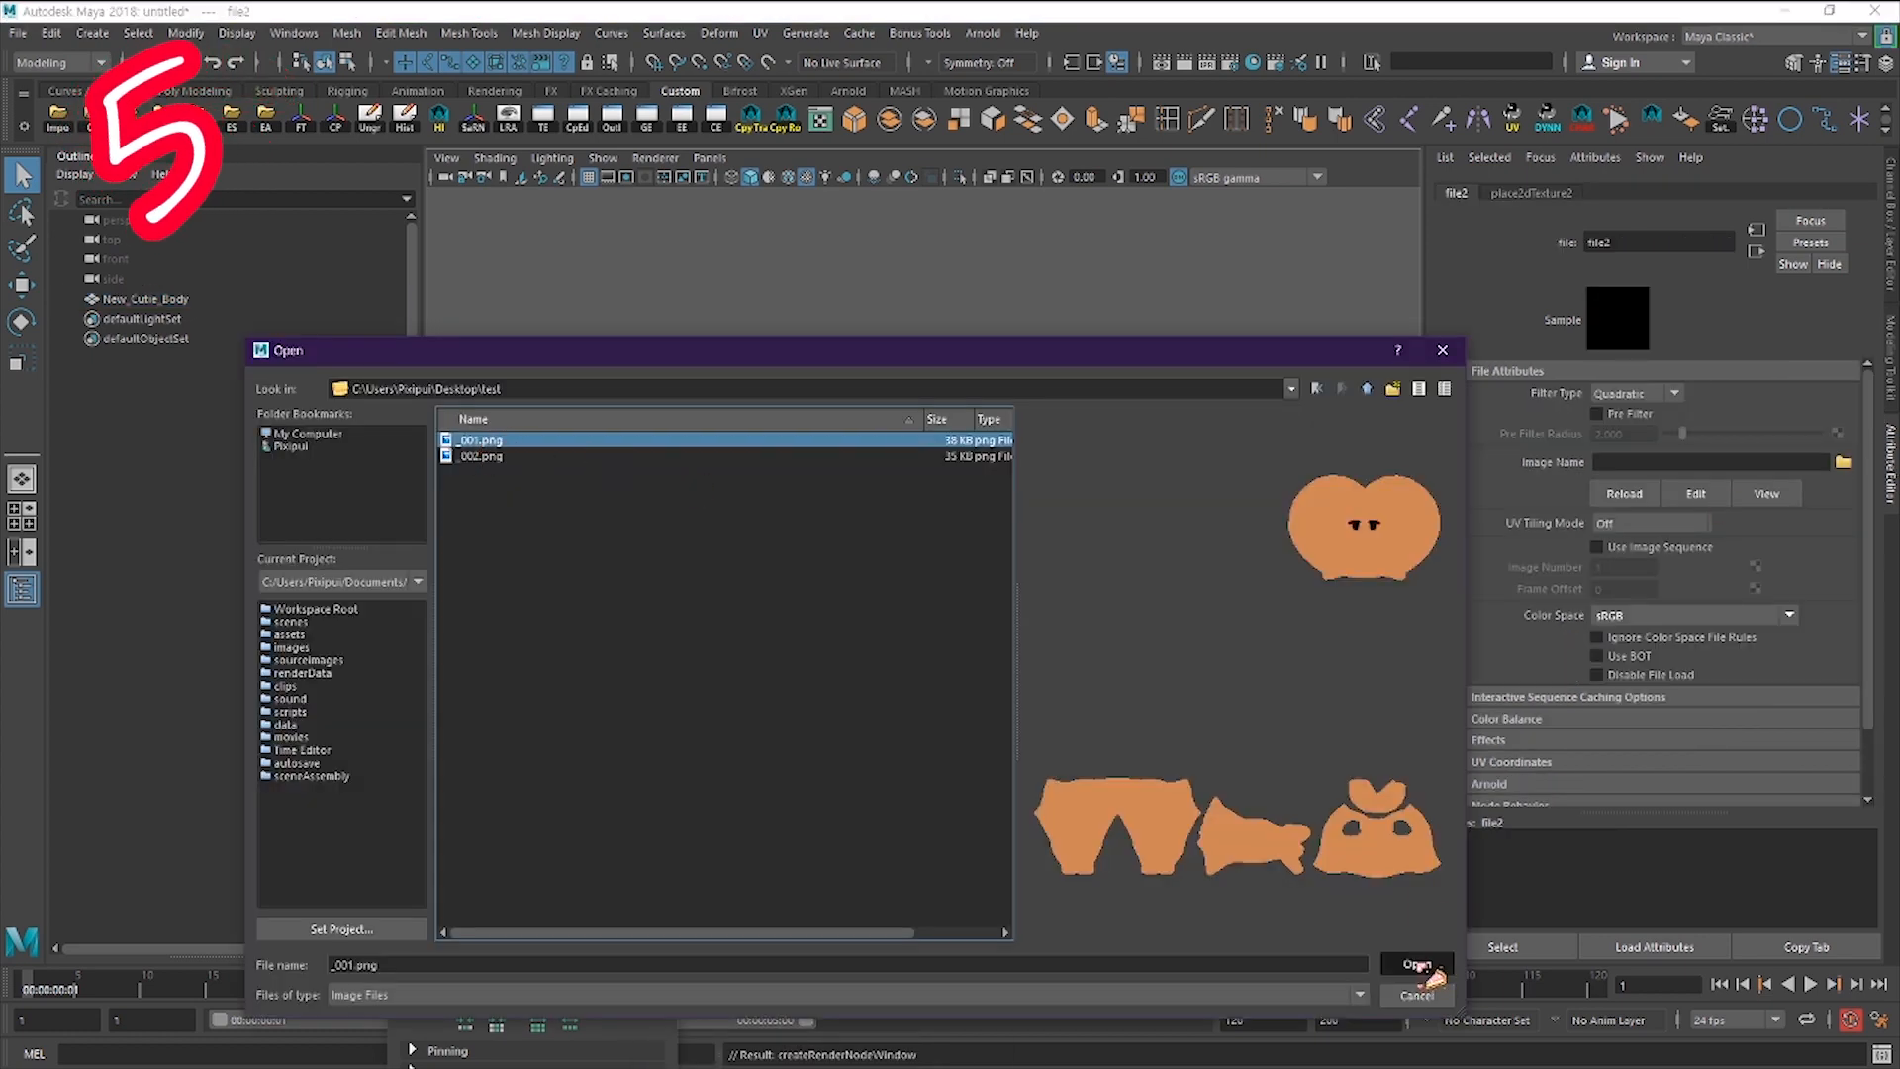
{"action": "left_click", "coordinate": [1414, 965]}
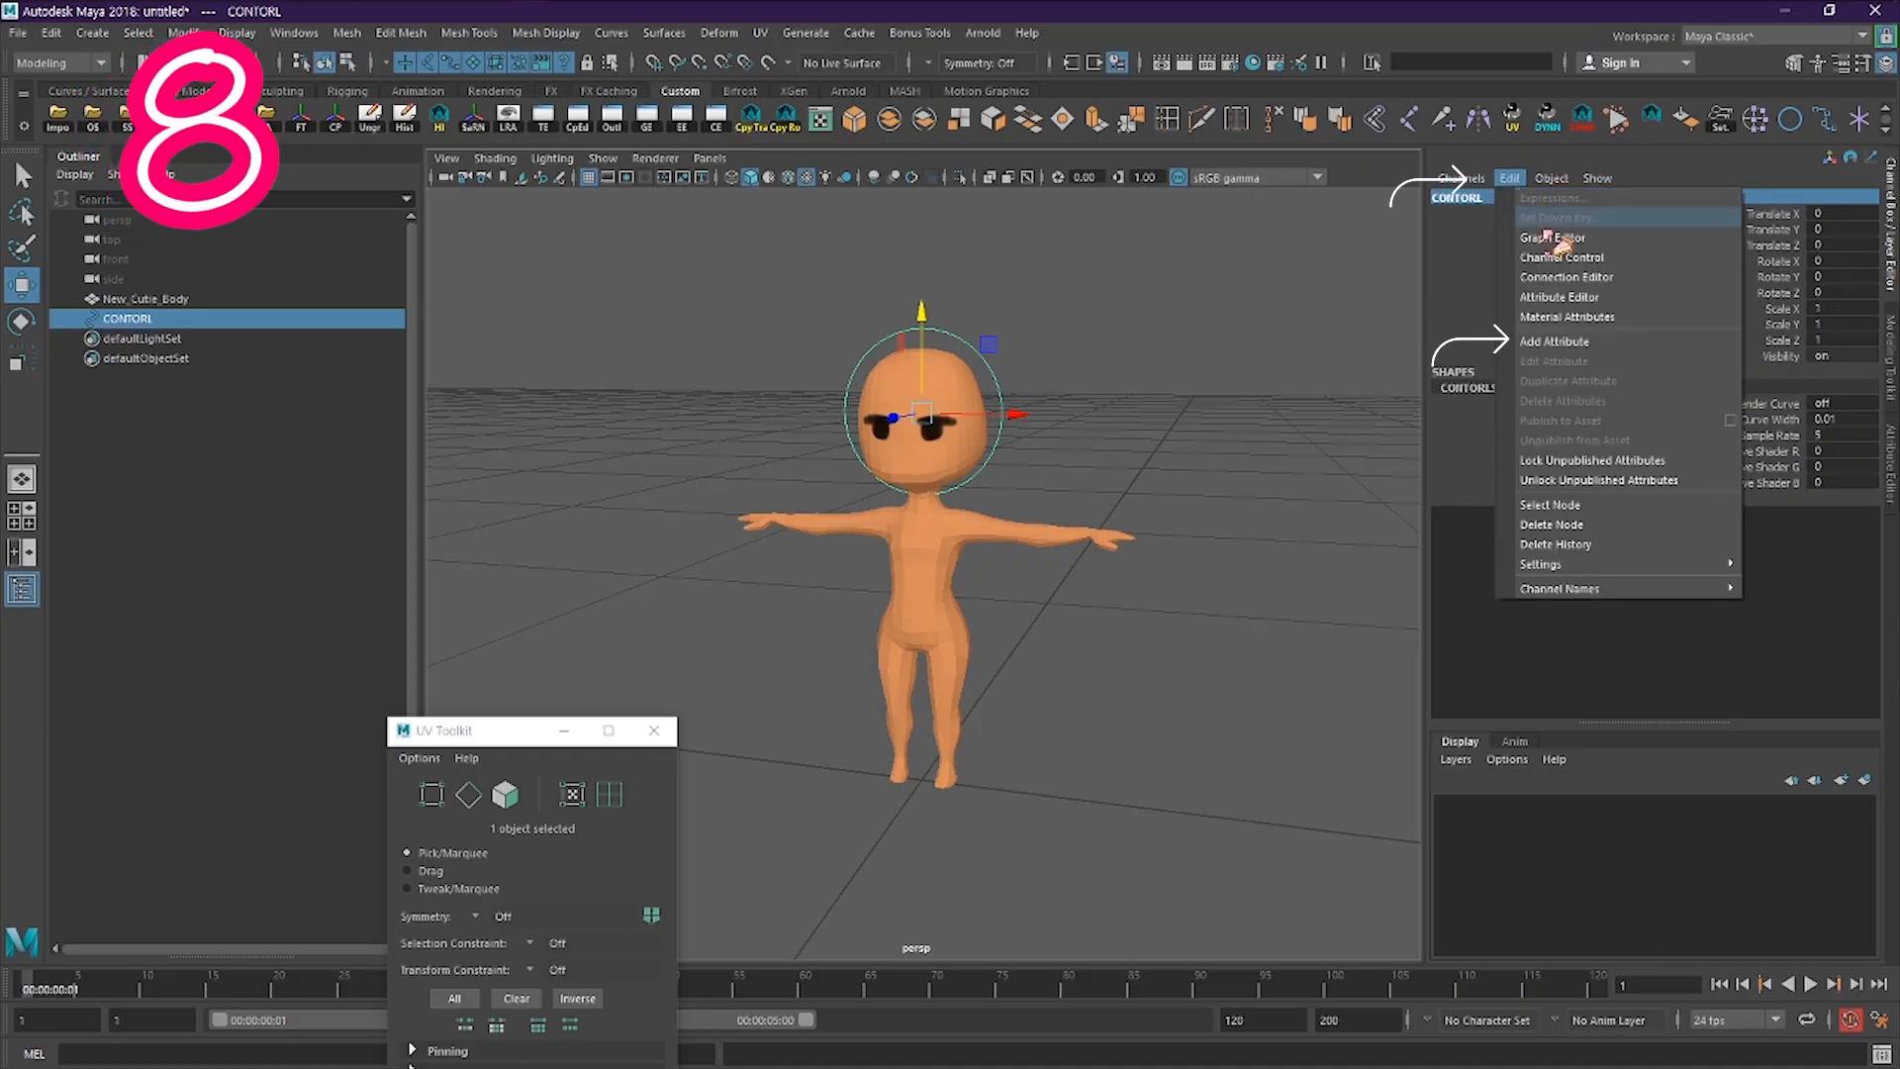
Add a custom attribute named face to CONTORL
{"action": "left_click", "coordinate": [1555, 340]}
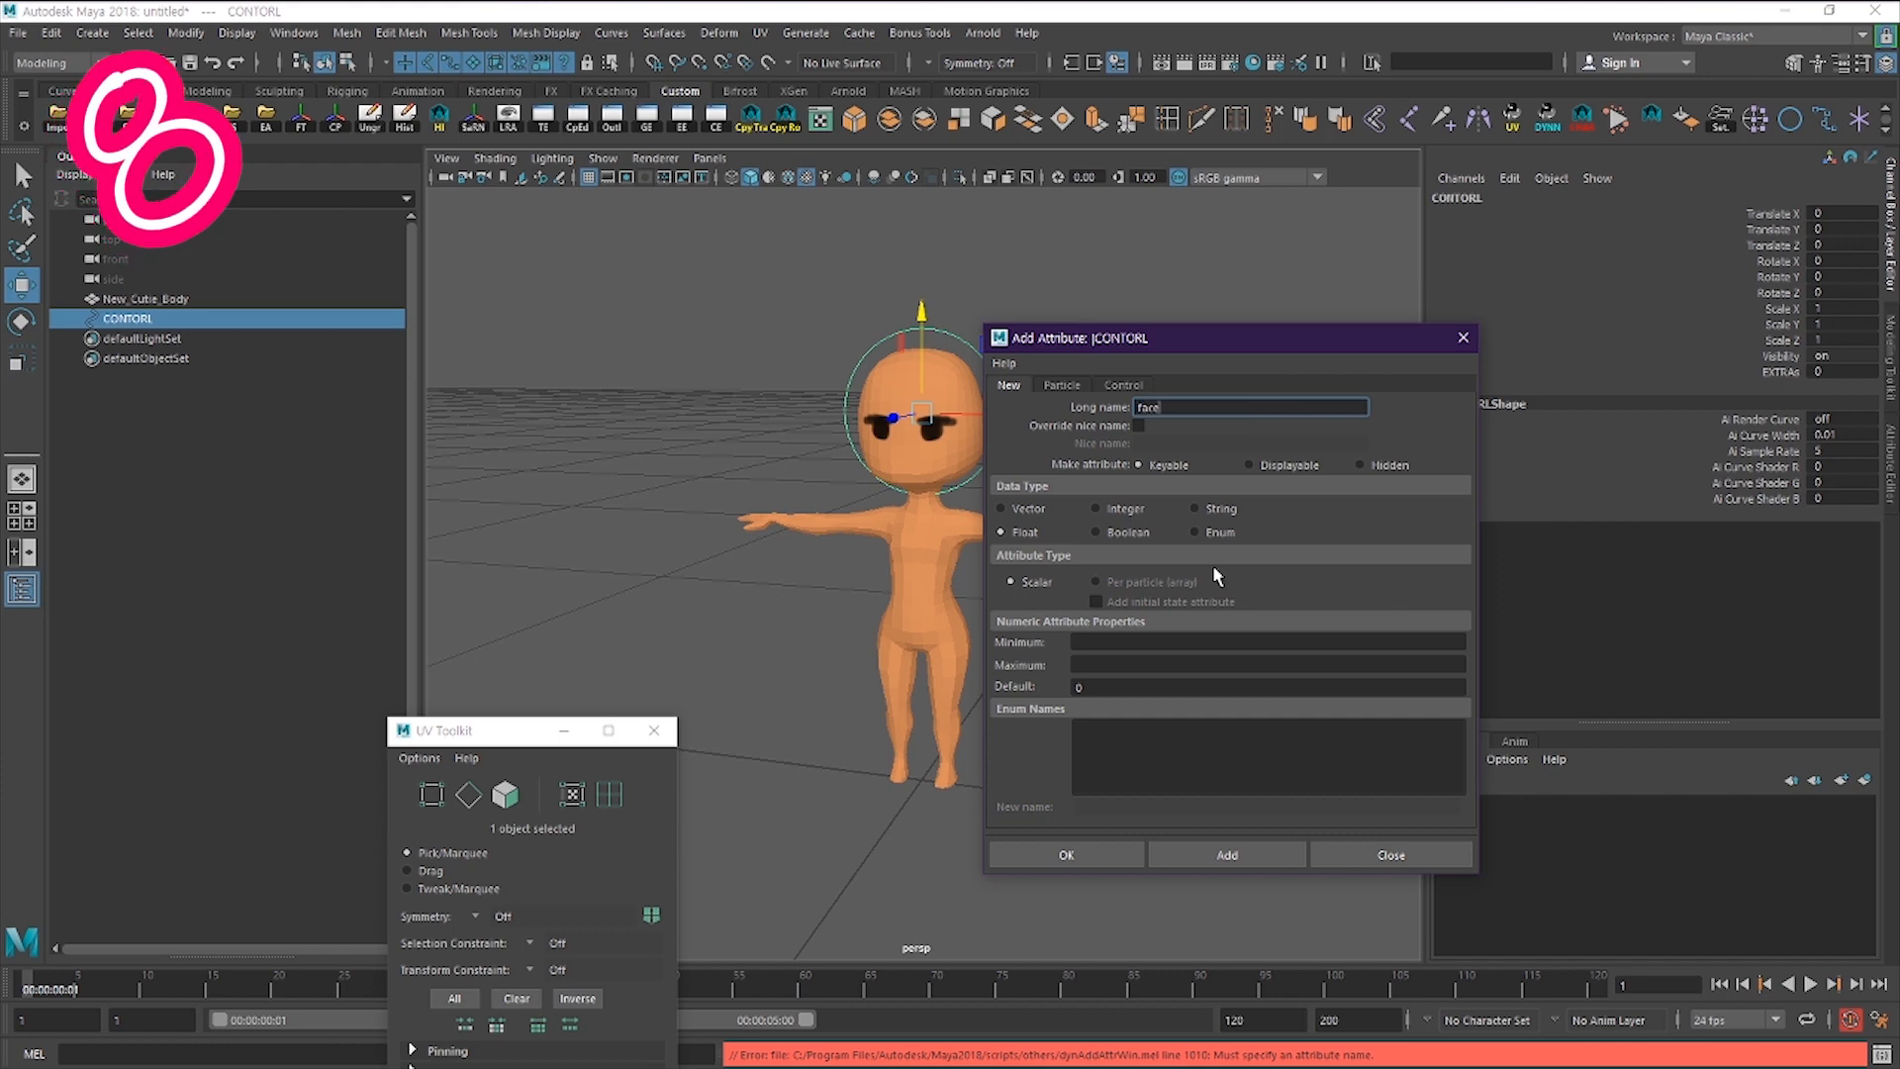
{"action": "left_click", "coordinate": [1388, 854]}
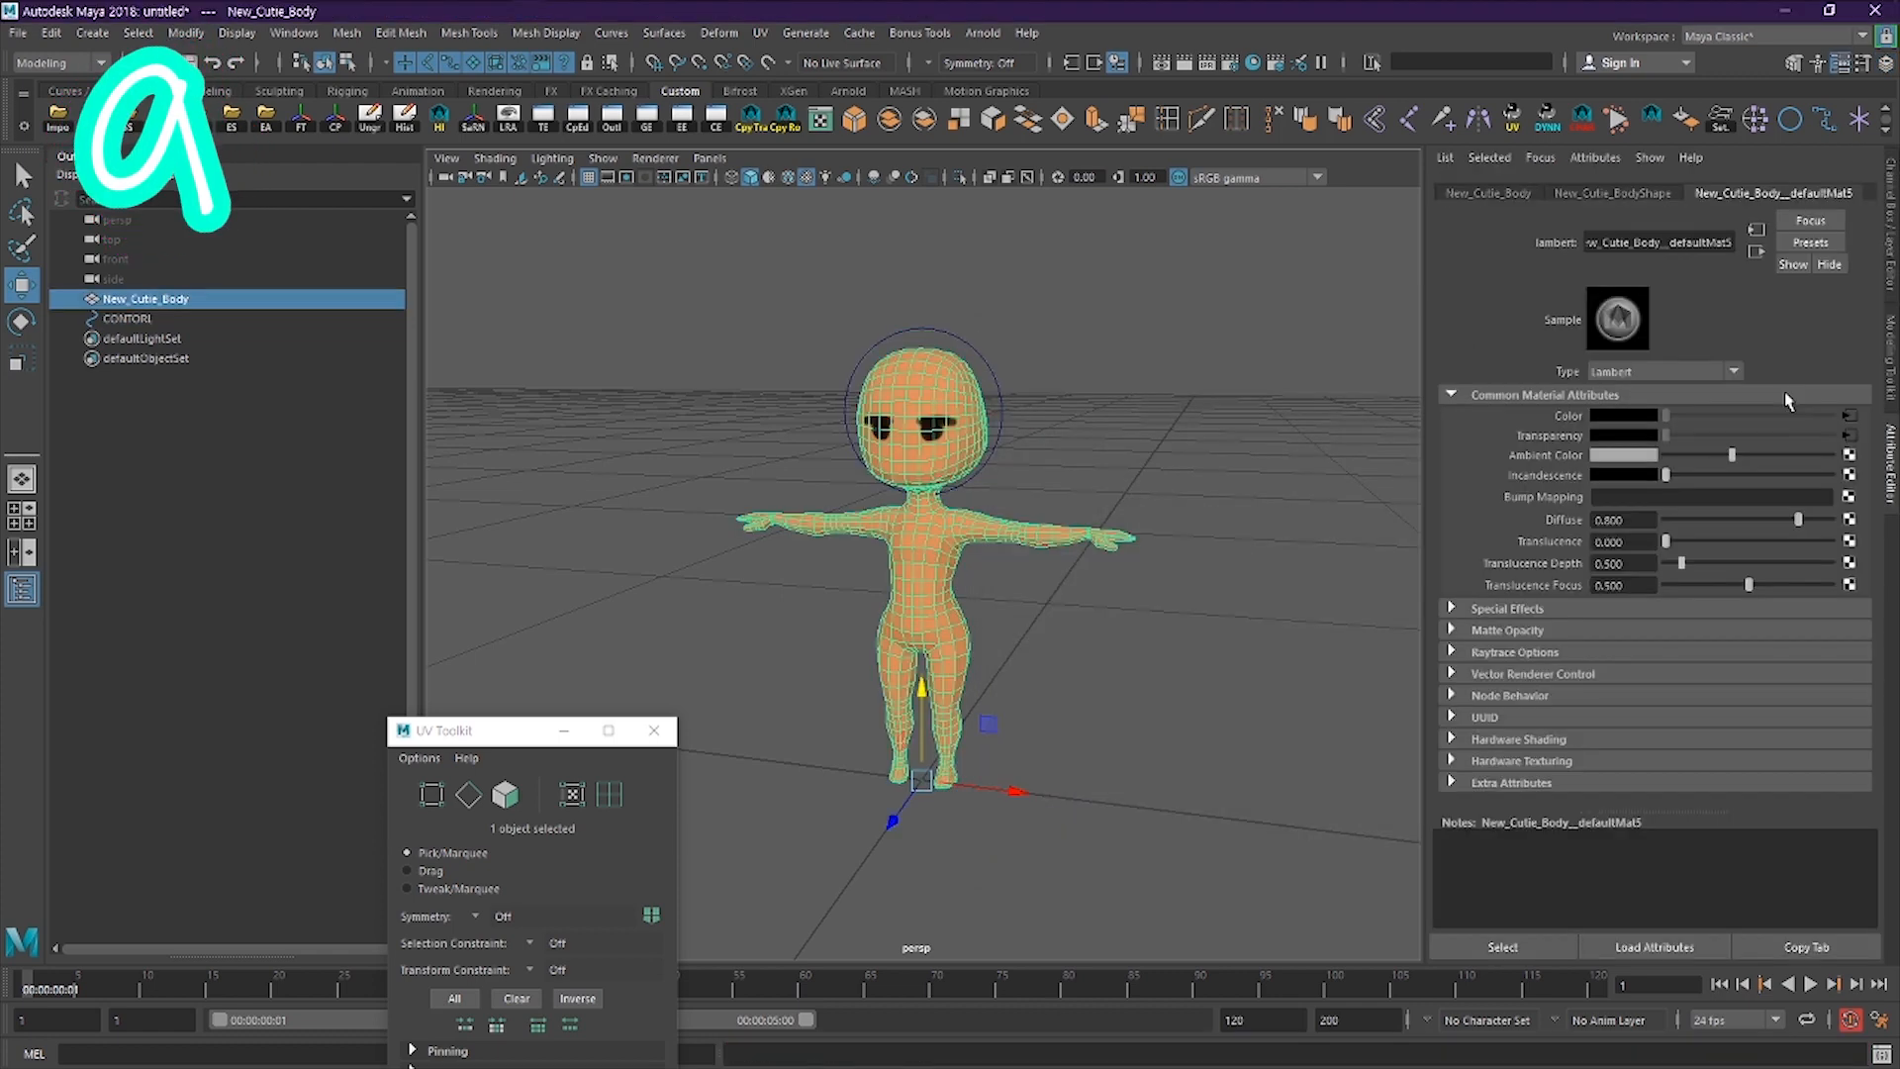
Turn on Use Image Sequence for file2, loading CONTORL and file2 into Set Driven Key
{"action": "left_click", "coordinate": [1530, 193]}
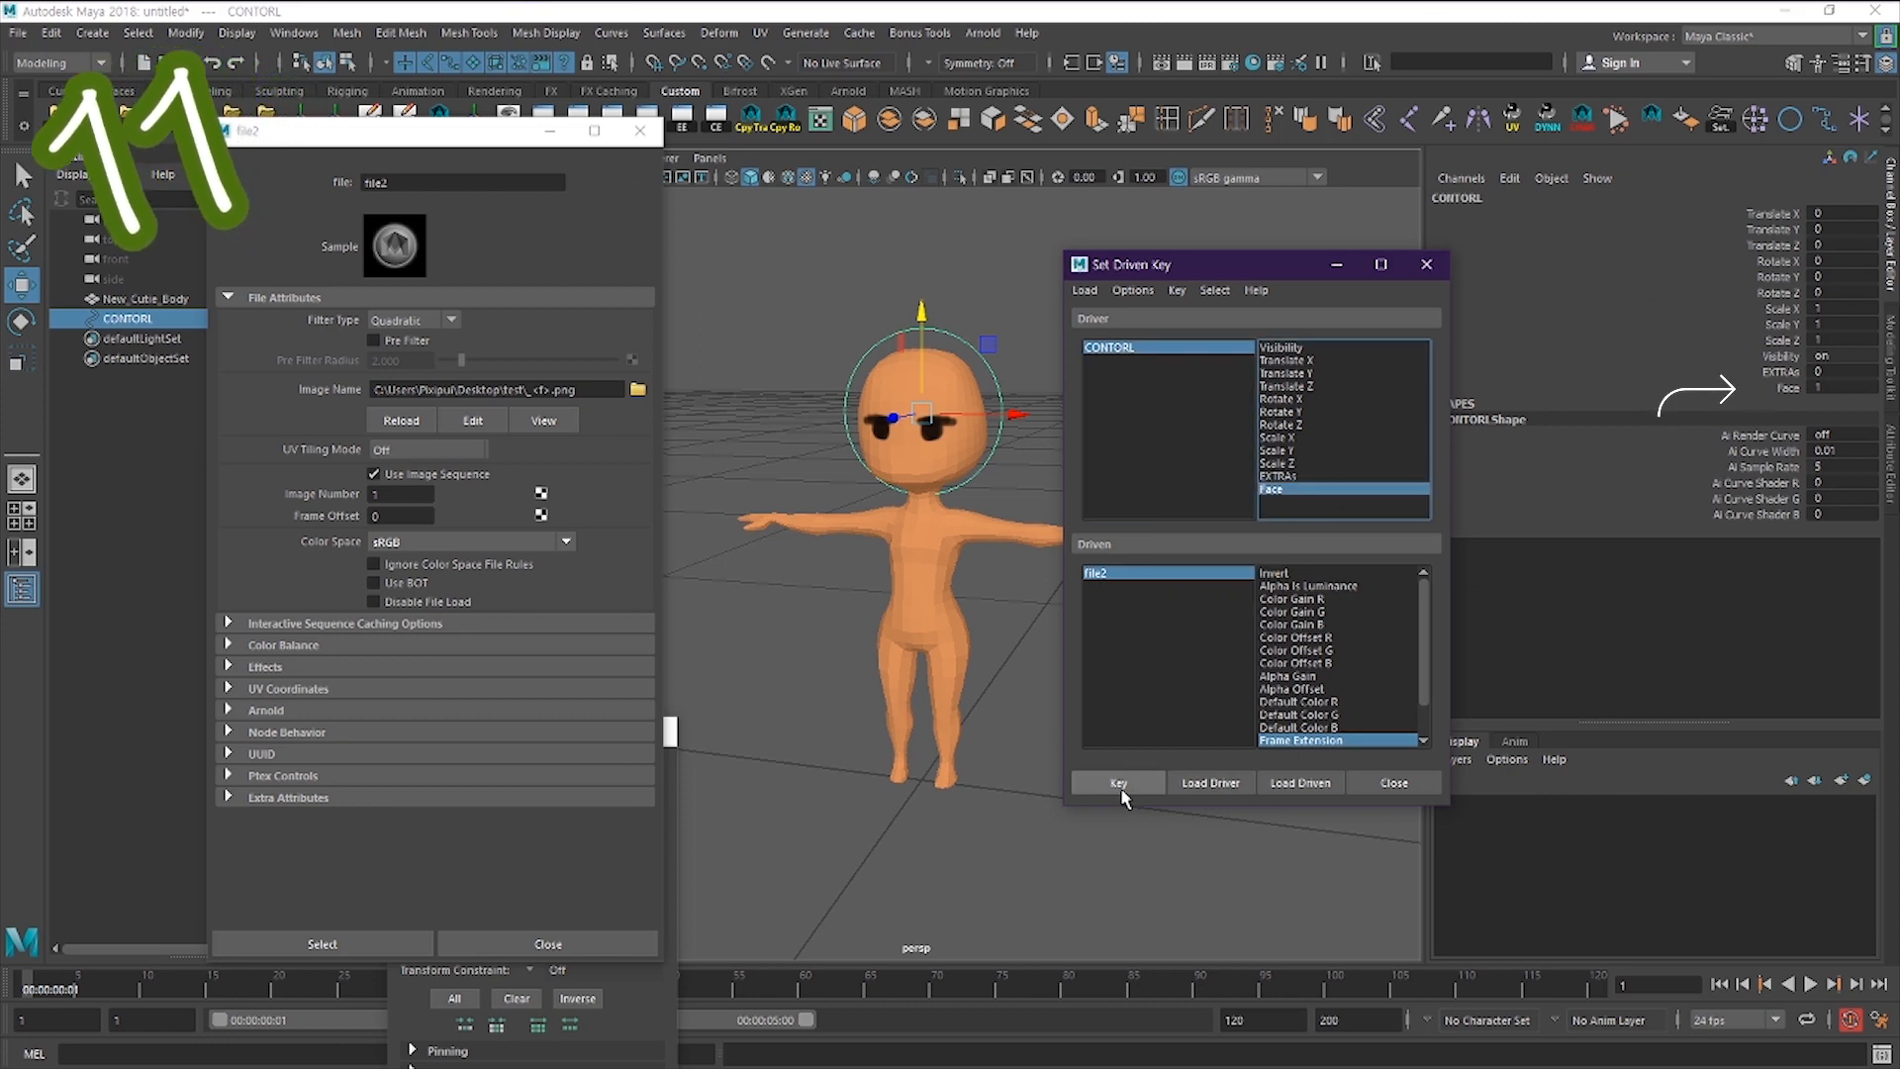
Key CONTORL's Face attribute to file2's Frame Extension
{"action": "left_click", "coordinate": [1117, 782]}
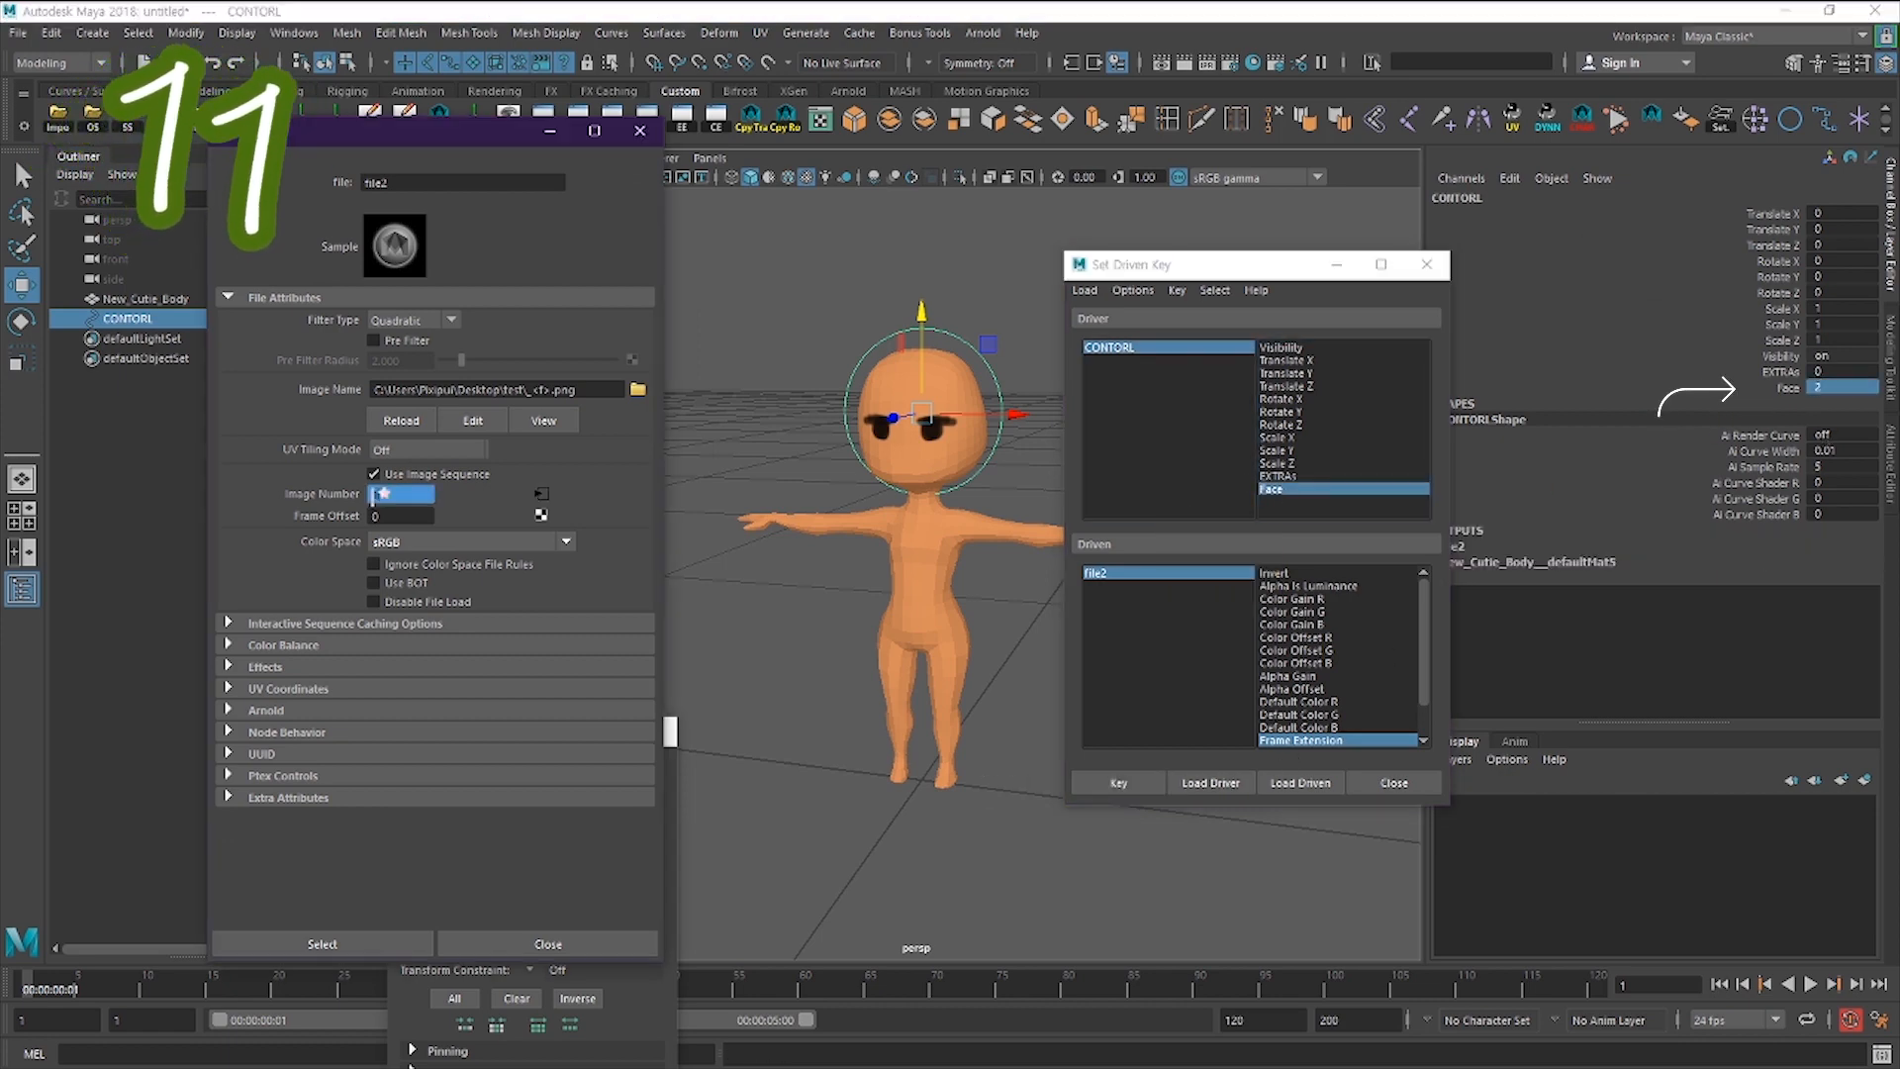